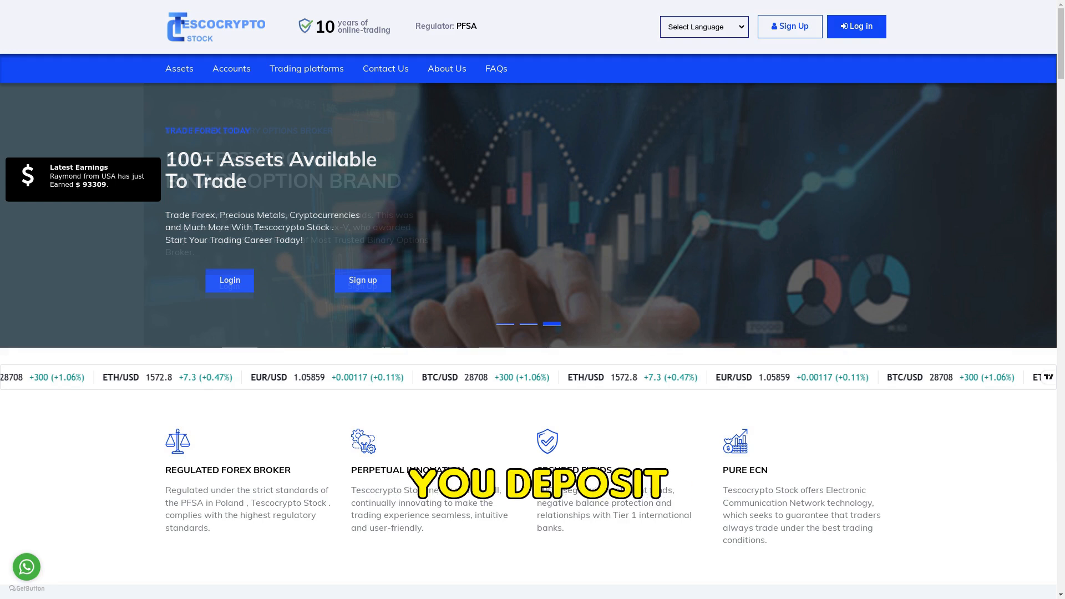
Browse the homepage's four steps to start trading, then open the Sign Up registration form
{"action": "scroll", "scroll_direction": "down", "scroll_amount": 3}
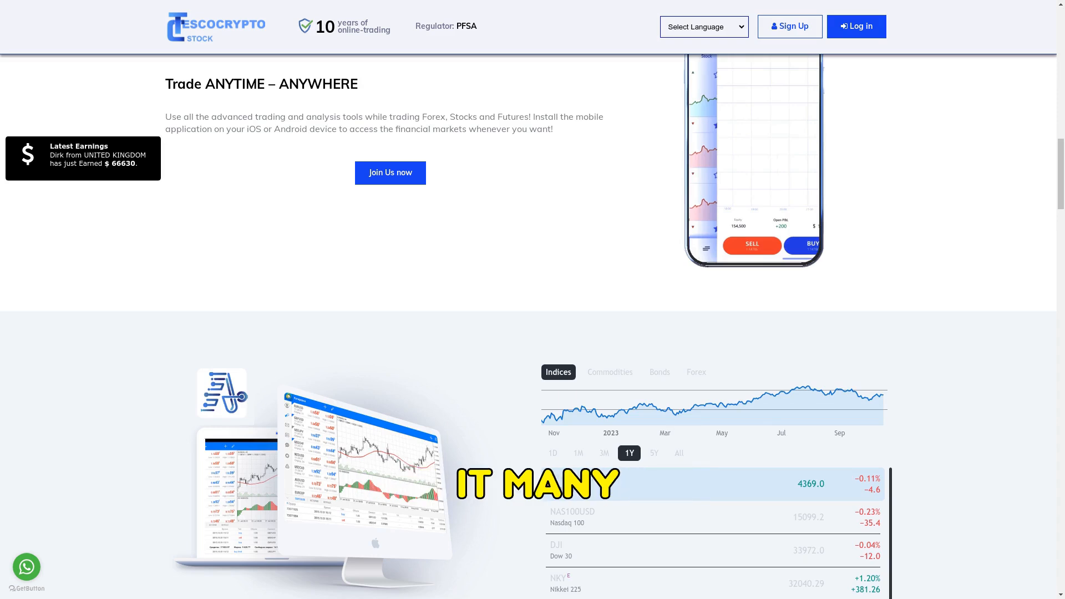
{"action": "scroll", "scroll_direction": "down", "scroll_amount": 3}
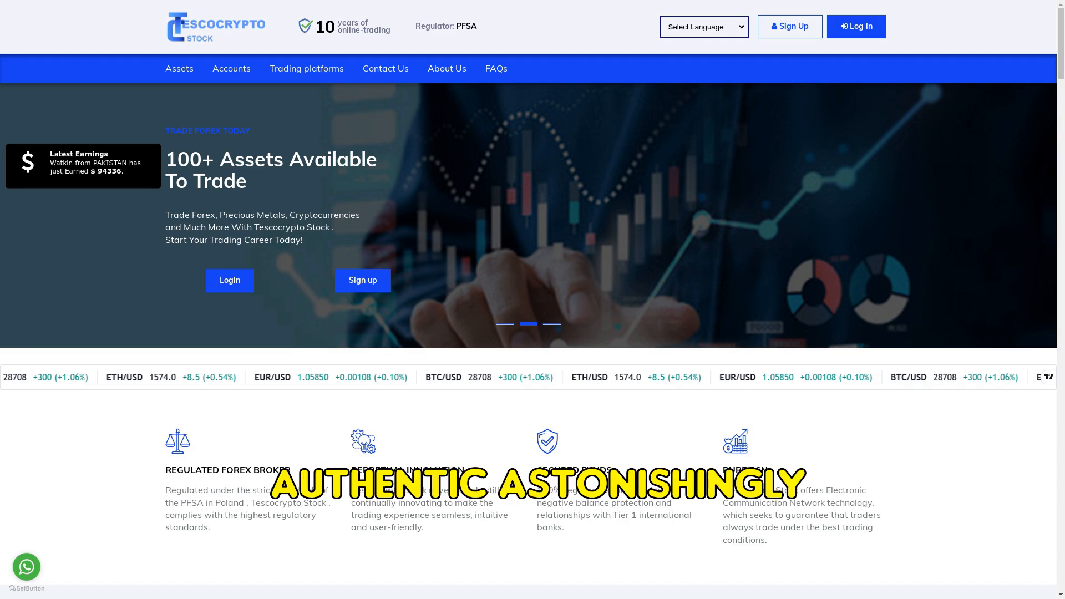
{"action": "left_click", "coordinate": [229, 280]}
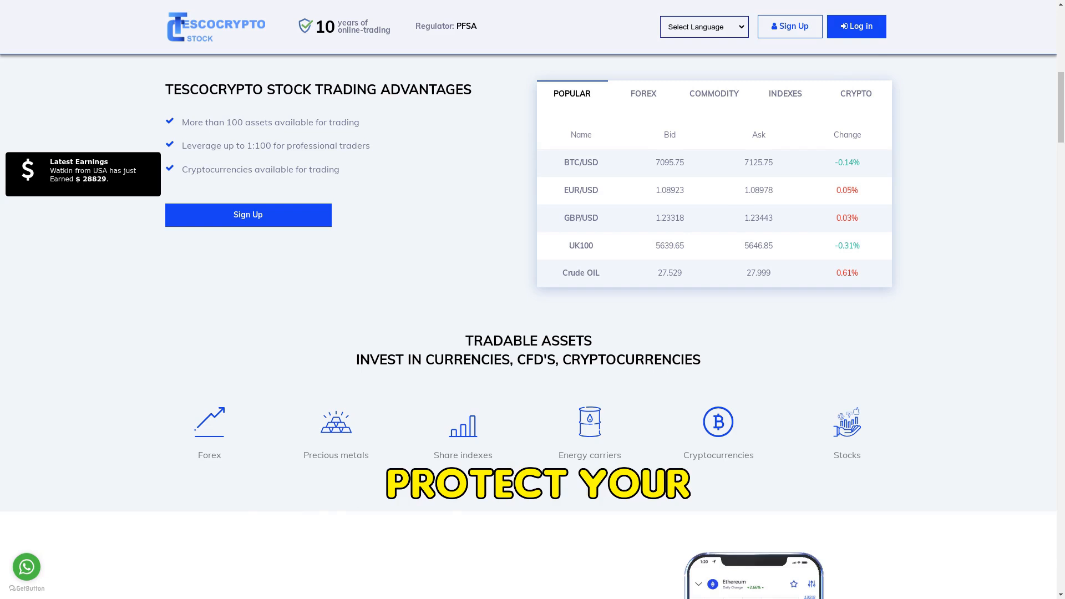
{"action": "scroll", "scroll_direction": "down", "scroll_amount": 3}
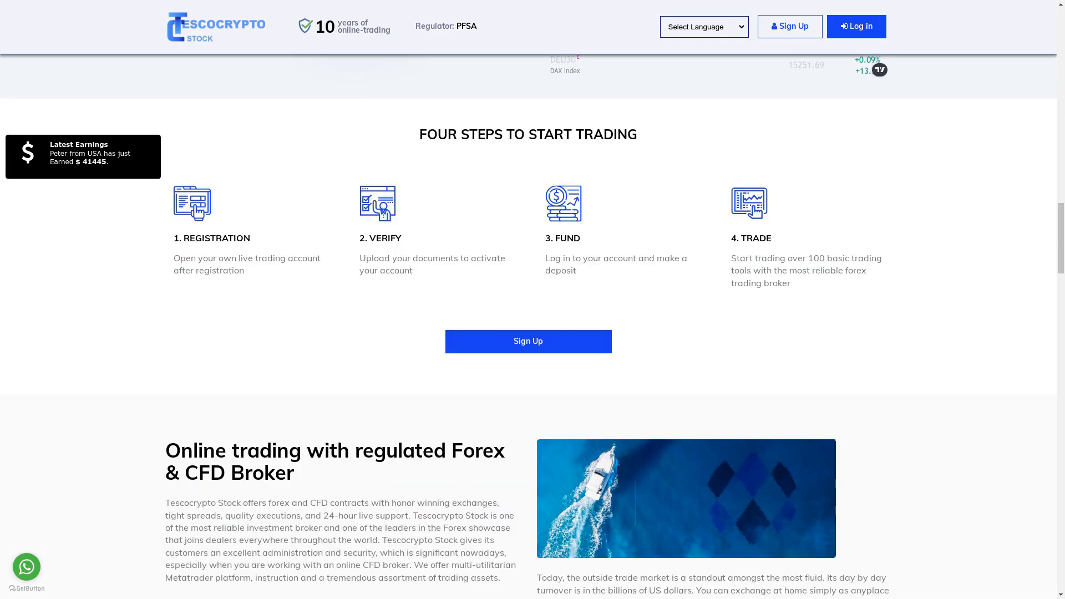
{"action": "scroll", "scroll_direction": "up", "scroll_amount": 3}
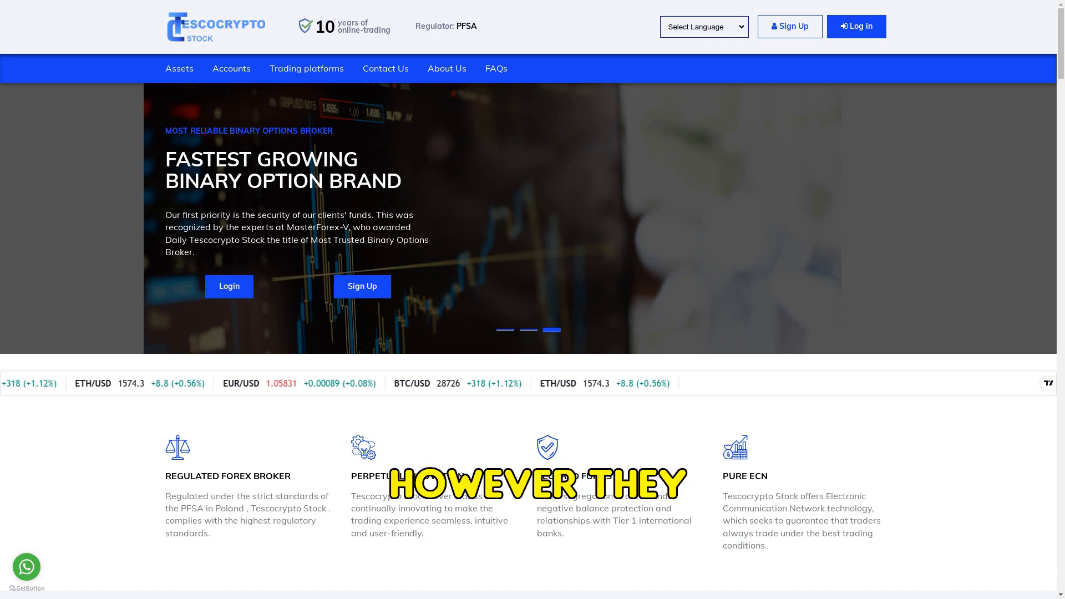
{"action": "left_click", "coordinate": [362, 287]}
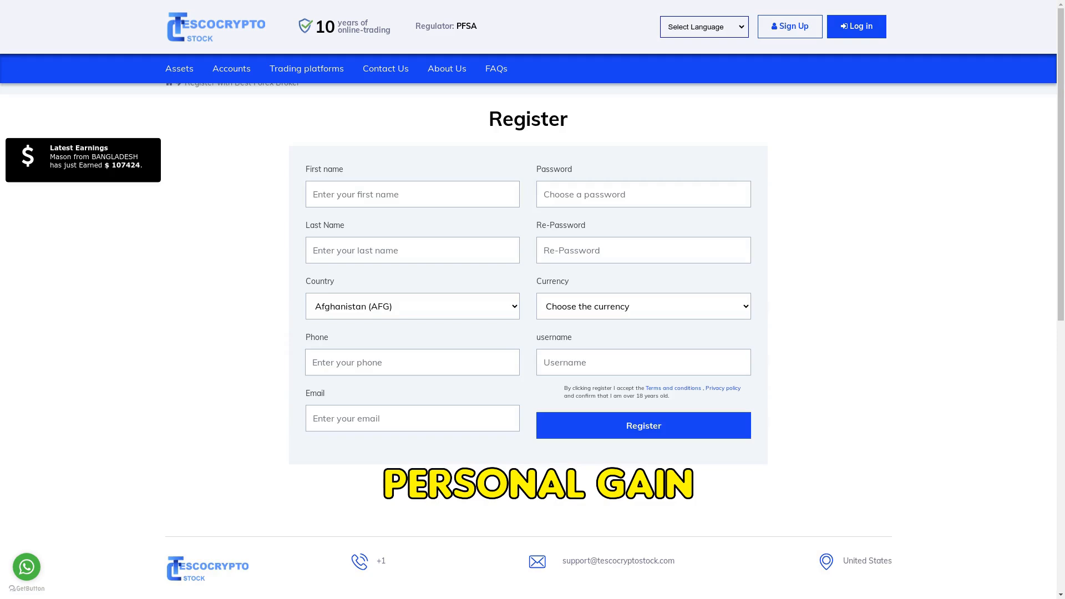